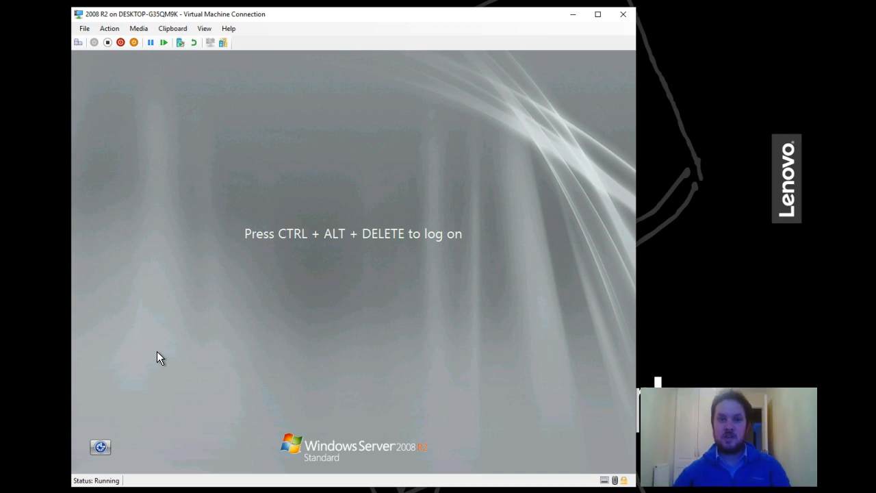
Step: Log on as administrator and dismiss Initial Configuration Tasks and Server Manager
{"action": "left_click", "coordinate": [78, 42]}
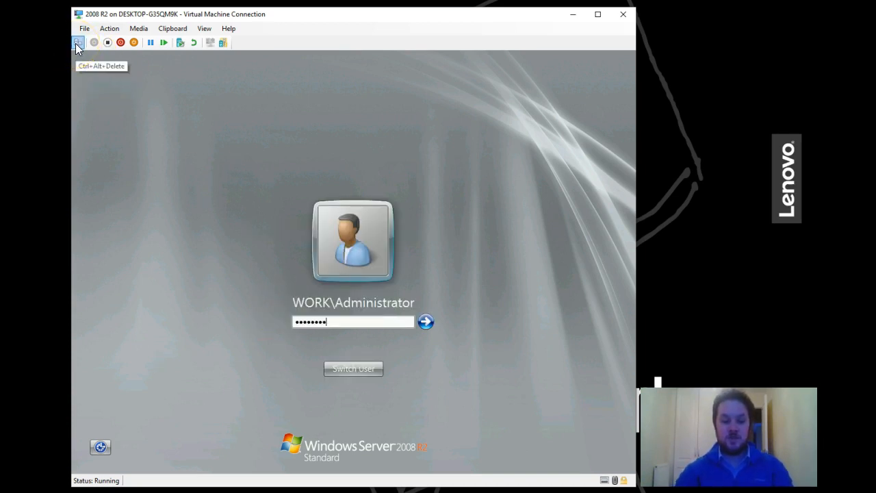
{"action": "left_click", "coordinate": [424, 322]}
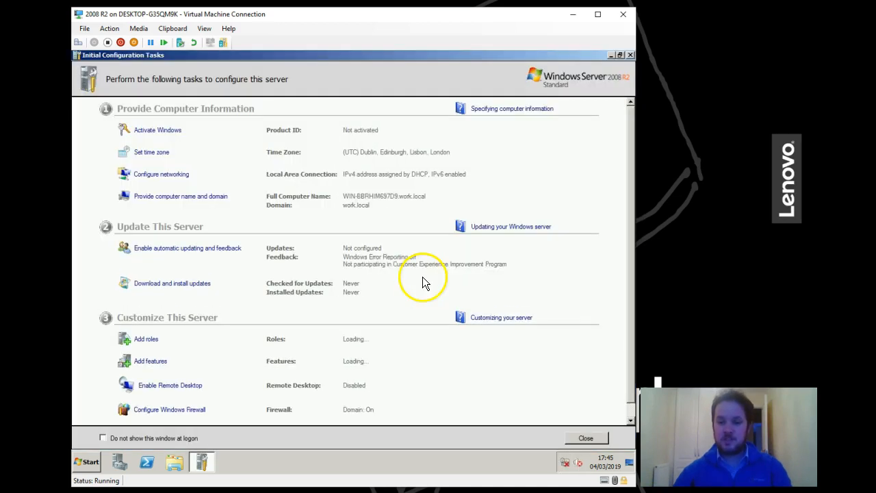
{"action": "left_click", "coordinate": [586, 438]}
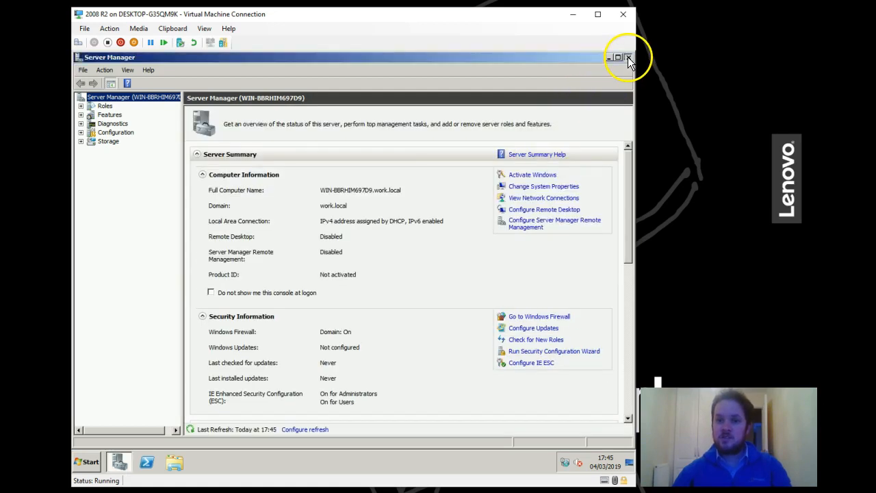
{"action": "left_click", "coordinate": [627, 57]}
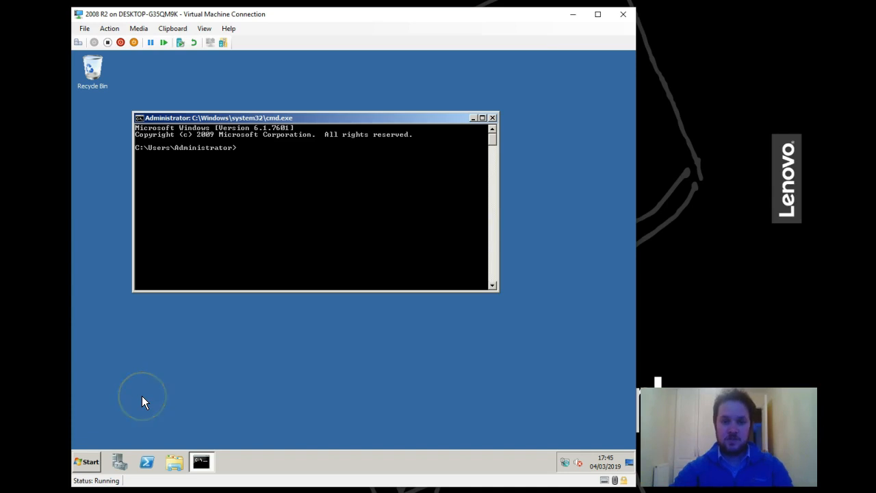
Step: Run the dcdiag domain controller diagnostics against work.local
{"action": "type", "text": "dcd"}
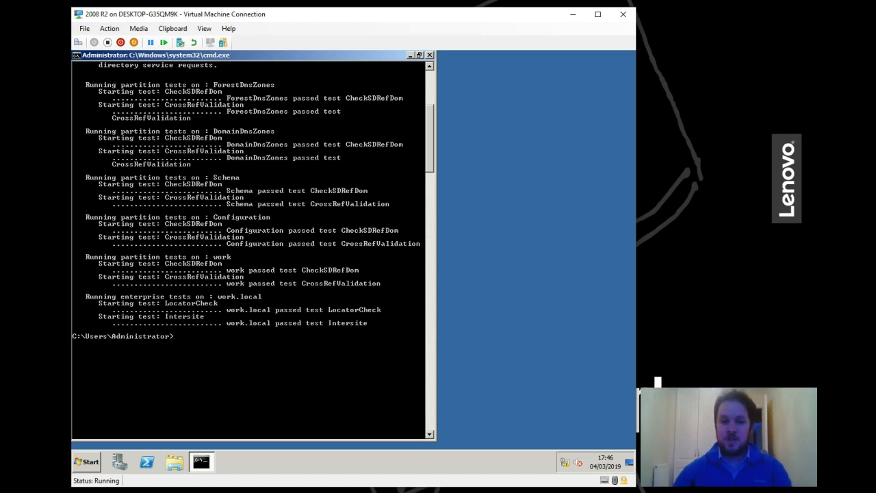
{"action": "mouse_move", "coordinate": [59, 293]}
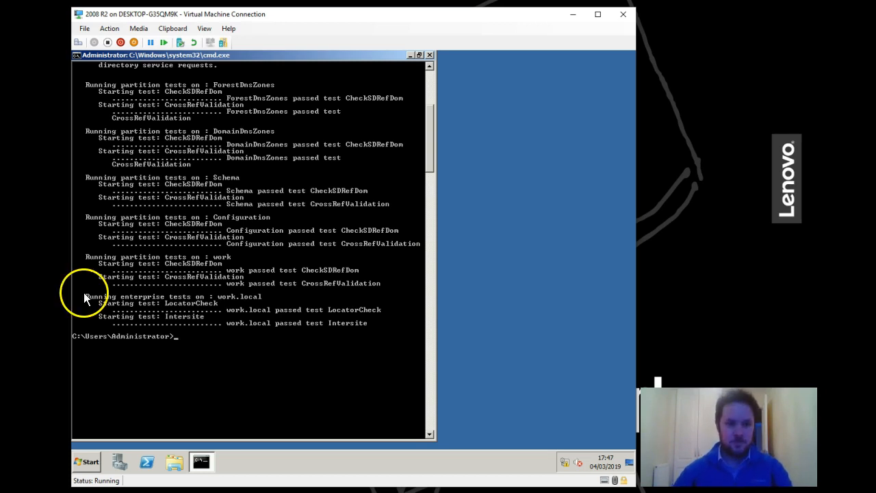
{"action": "mouse_move", "coordinate": [85, 294]}
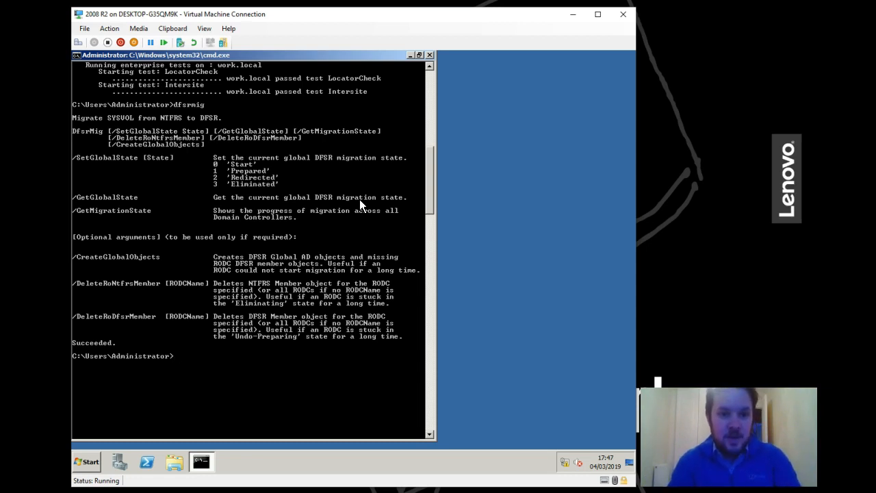
Step: Query the DFSR global migration state with dfsrmig /getglobalstate
{"action": "type", "text": "dfsrmig /getglobal"}
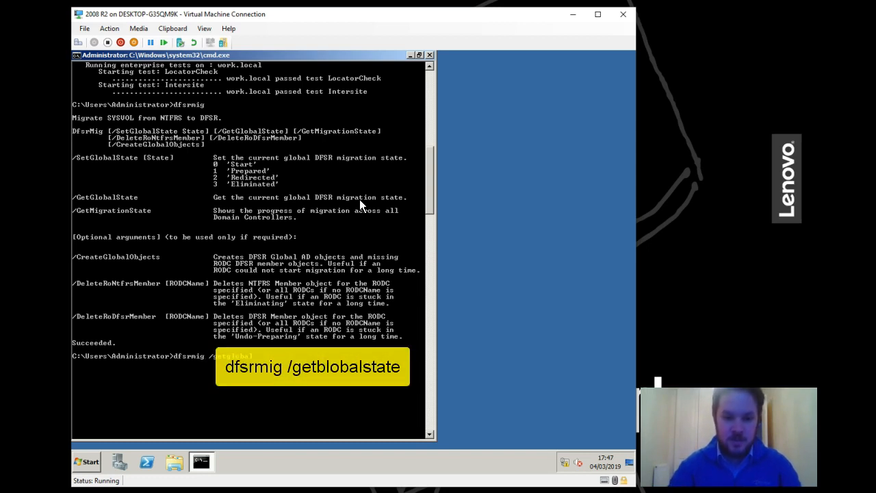
{"action": "key", "text": "Return"}
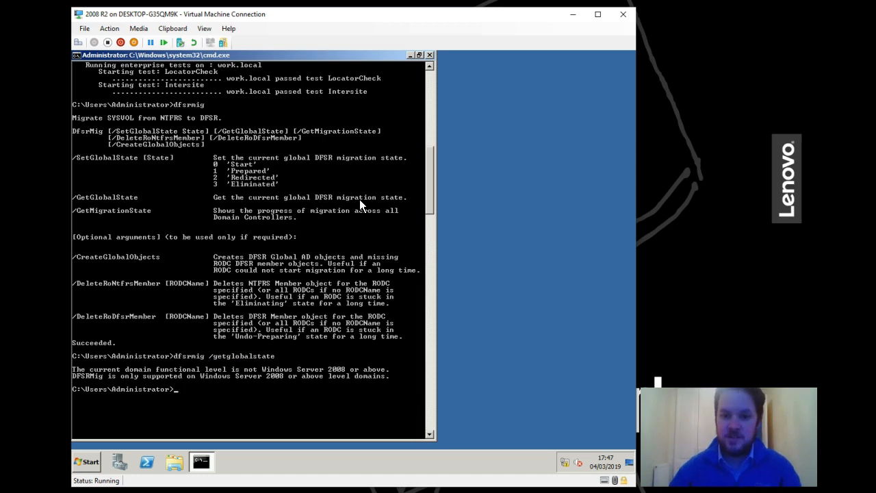
{"action": "mouse_move", "coordinate": [422, 189]}
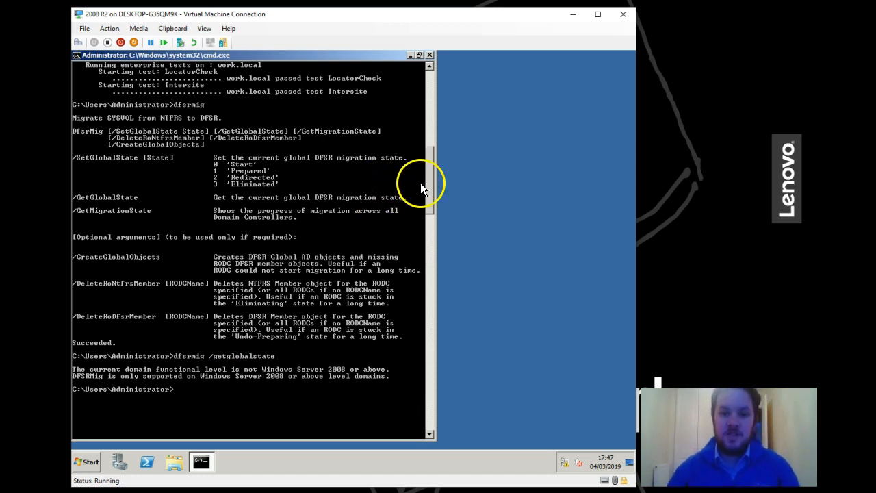
Step: Launch Active Directory Domains and Trusts from Administrative Tools
{"action": "left_click", "coordinate": [88, 461]}
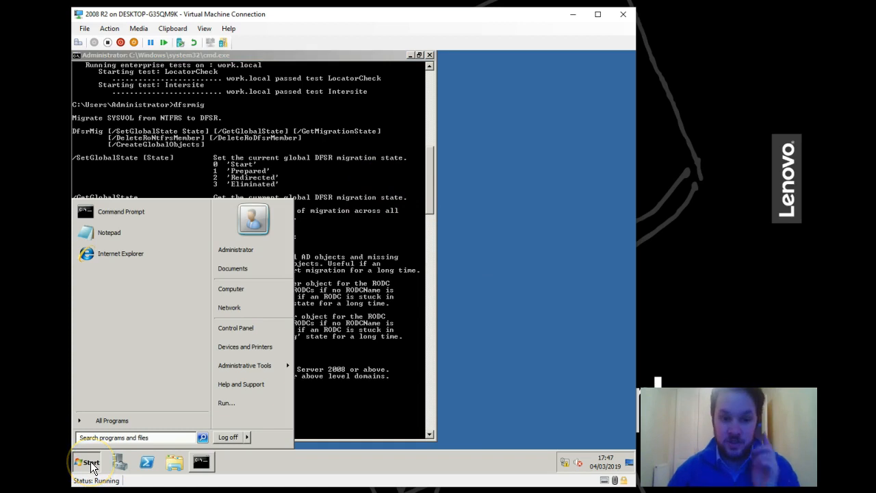
{"action": "left_click", "coordinate": [243, 364]}
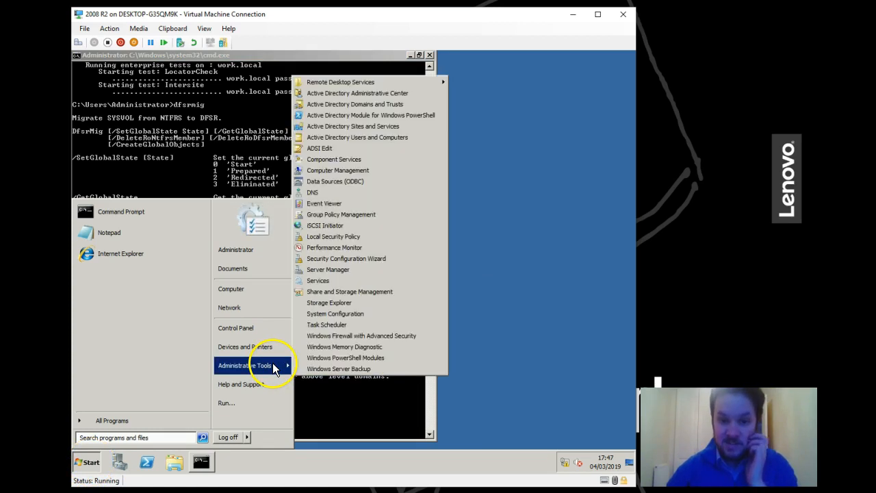
{"action": "mouse_move", "coordinate": [386, 126]}
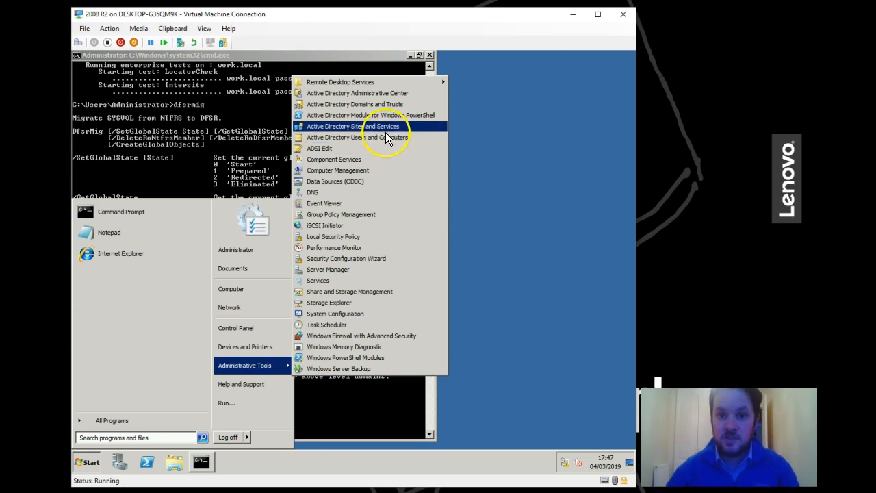
{"action": "left_click", "coordinate": [354, 104]}
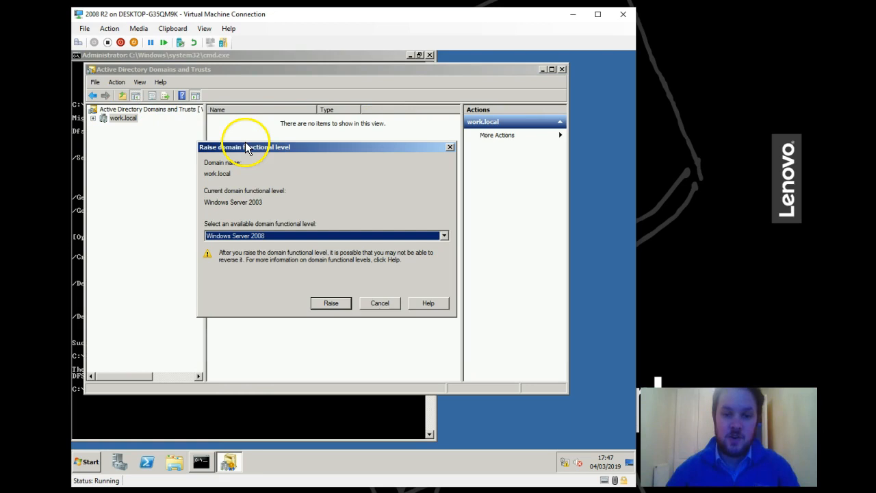
Step: Raise the work.local domain functional level to Windows Server 2008 R2
{"action": "left_click", "coordinate": [443, 236]}
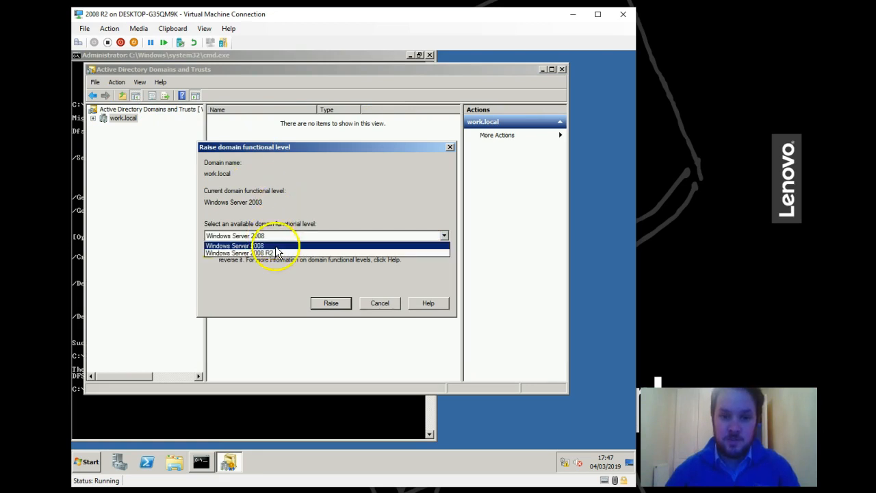
{"action": "left_click", "coordinate": [259, 252]}
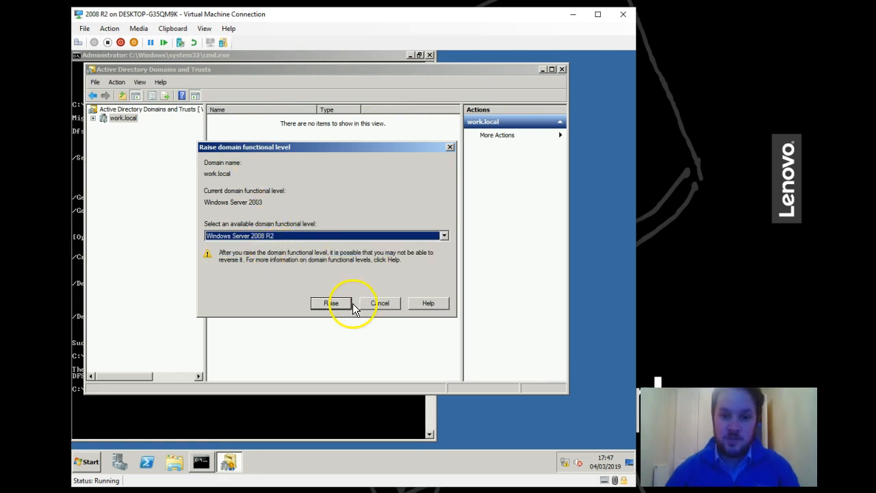
{"action": "left_click", "coordinate": [332, 304]}
{"action": "type", "text": "dfsrmig /getglobalstate"}
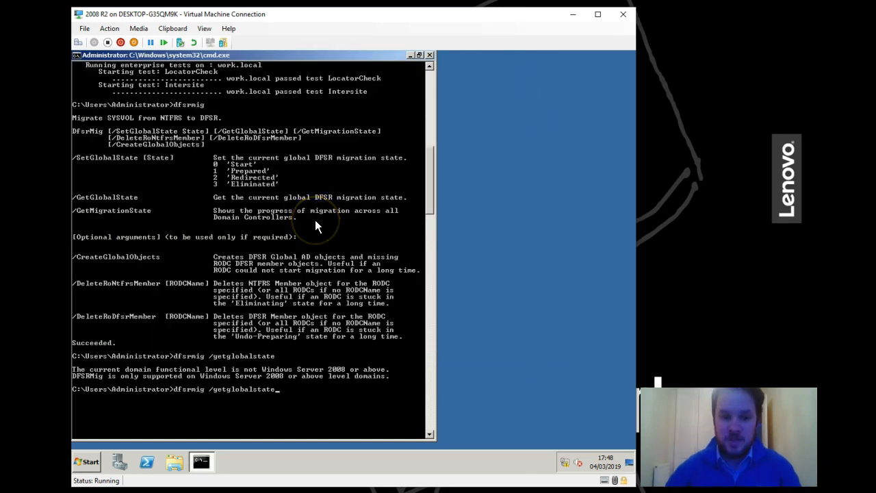
Step: Rerun the global migration state query, which reports migration not yet initialized
{"action": "key", "text": "Return"}
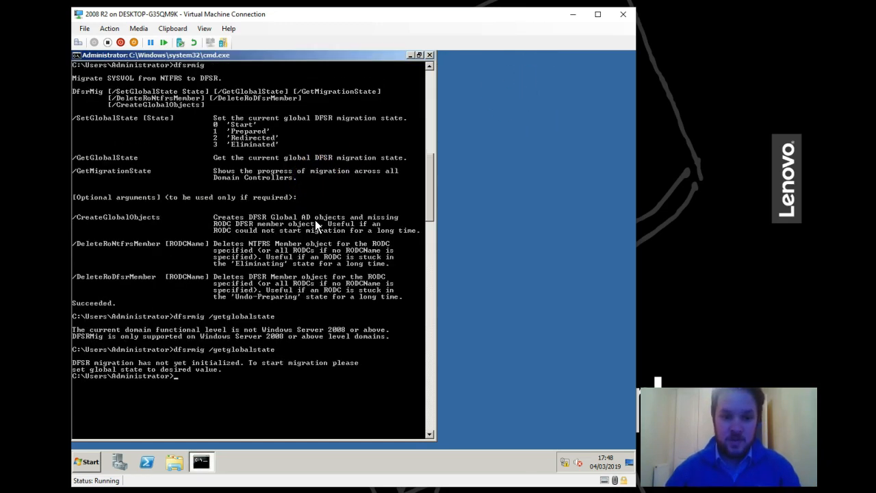
{"action": "scroll", "scroll_direction": "down", "scroll_amount": 3}
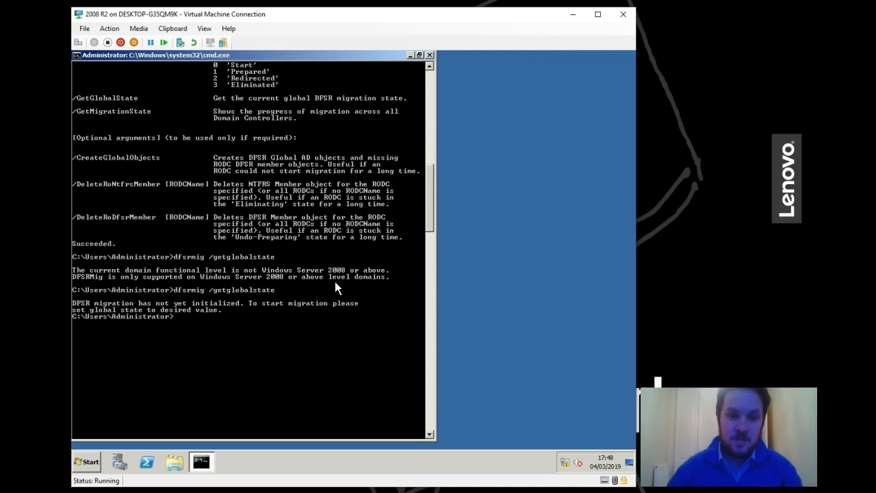
{"action": "mouse_move", "coordinate": [350, 288]}
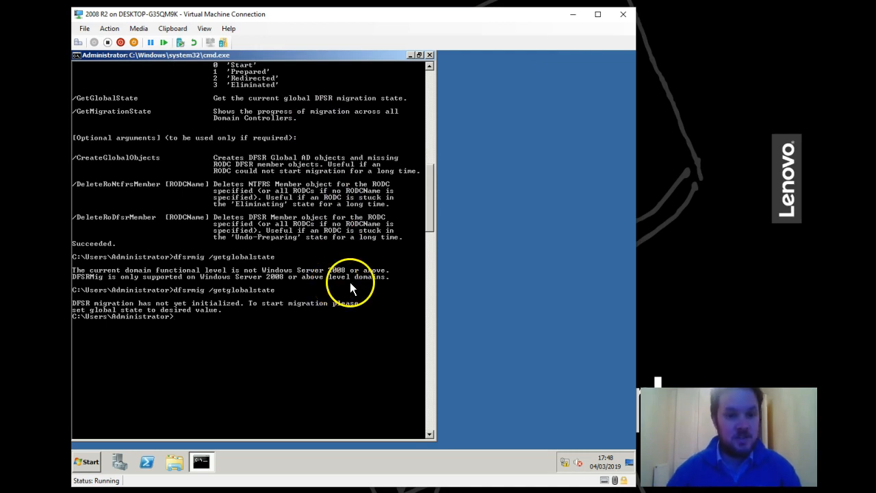
{"action": "right_click", "coordinate": [233, 109]}
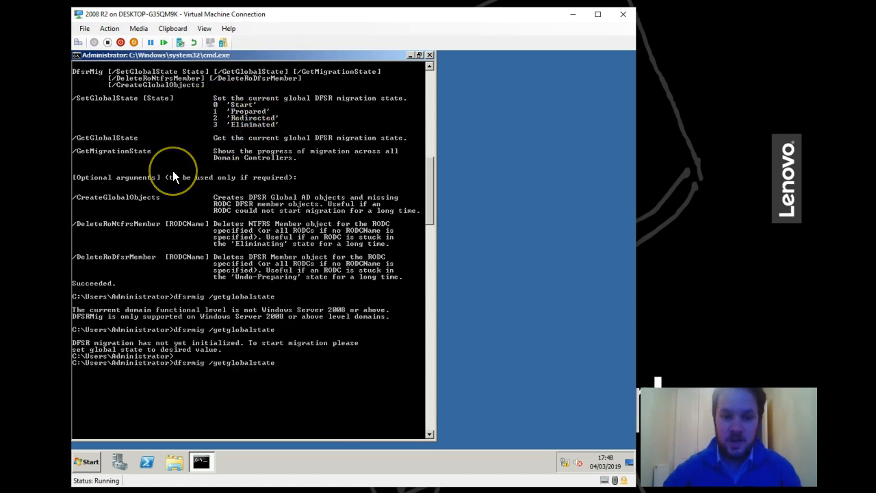
Step: Set the DFSR global migration state to Prepared with dfsrmig /setglobalstate 1
{"action": "type", "text": "dfsrmig /getgl"}
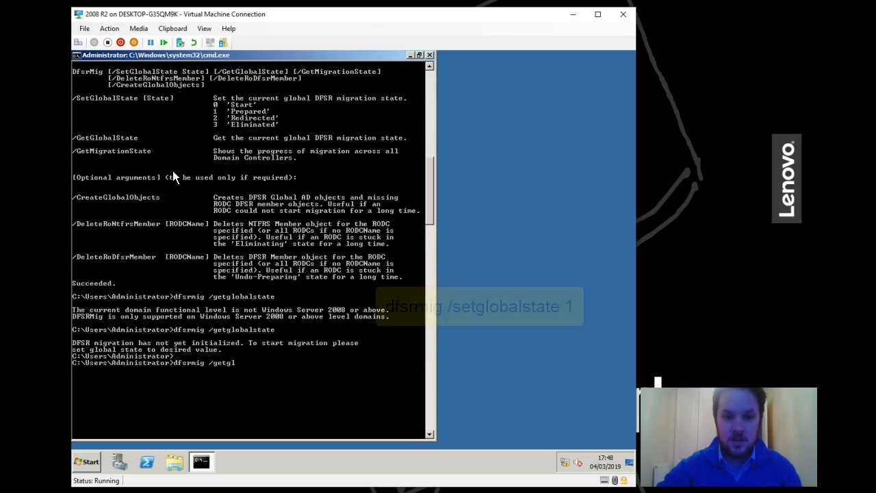
{"action": "type", "text": "setg"}
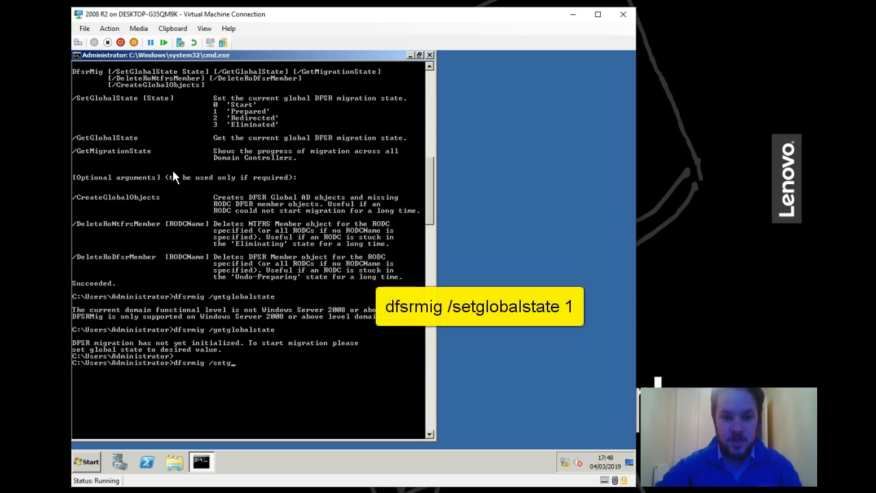
{"action": "type", "text": "lobalstate"}
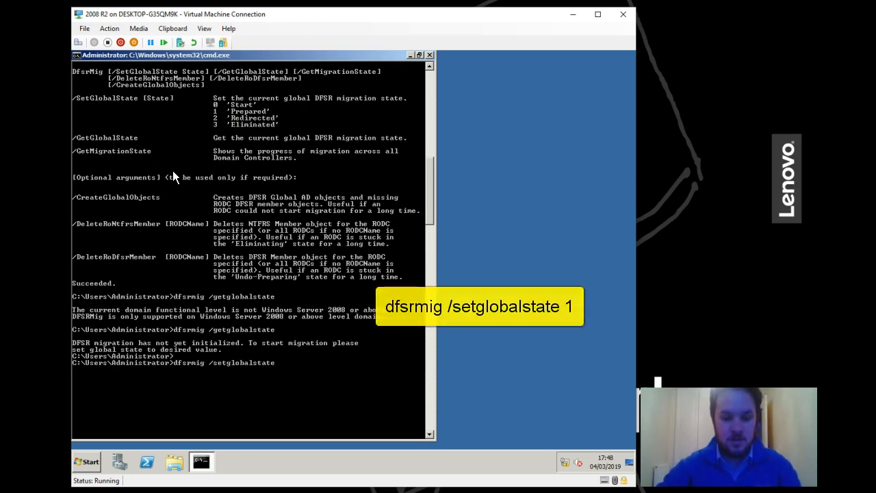
{"action": "key", "text": "Return"}
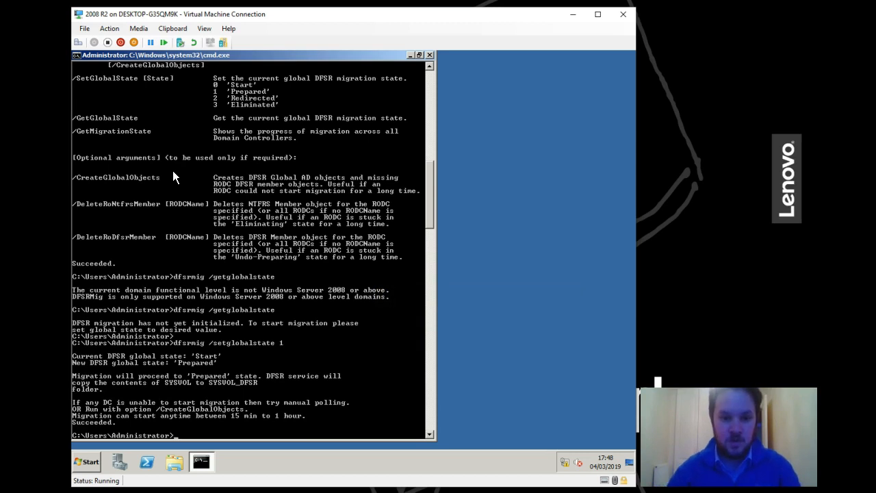
Step: Poll dfsrmig /getmigrationstate, still showing the DC not yet synced to Prepared
{"action": "type", "text": "dfsrmig /setglobal"}
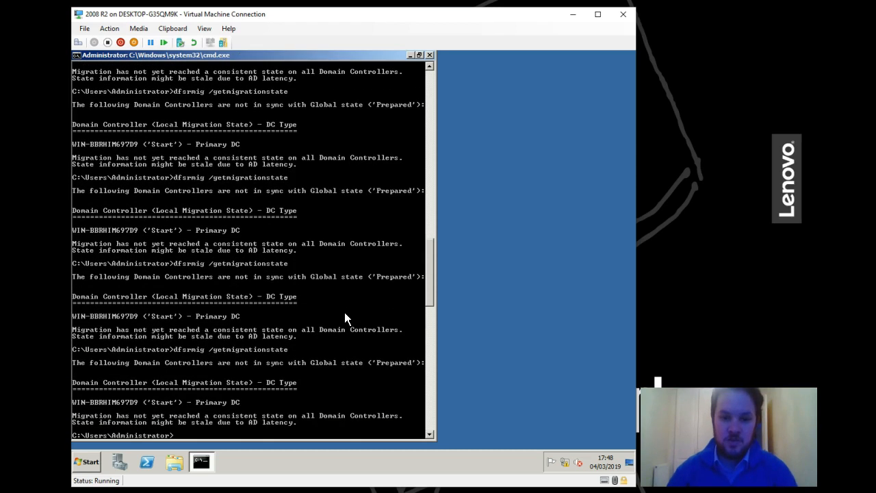
{"action": "type", "text": "dfsrmig /getmigrationstate"}
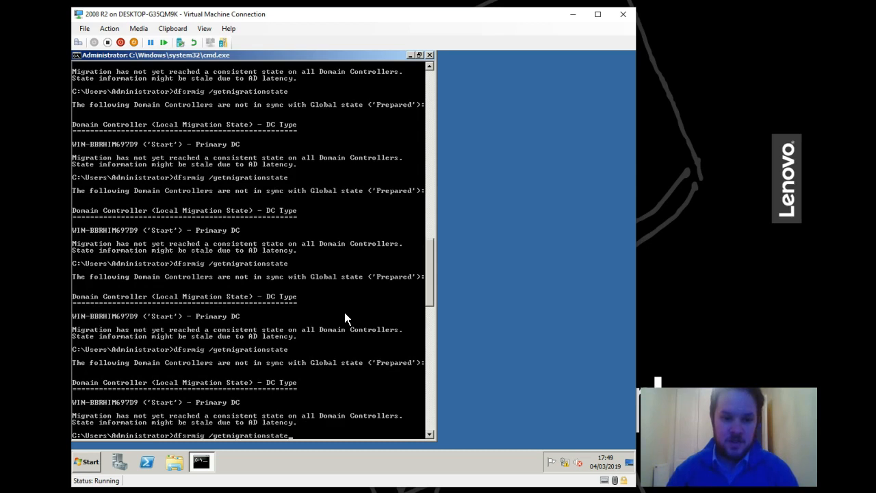
{"action": "key", "text": "Return"}
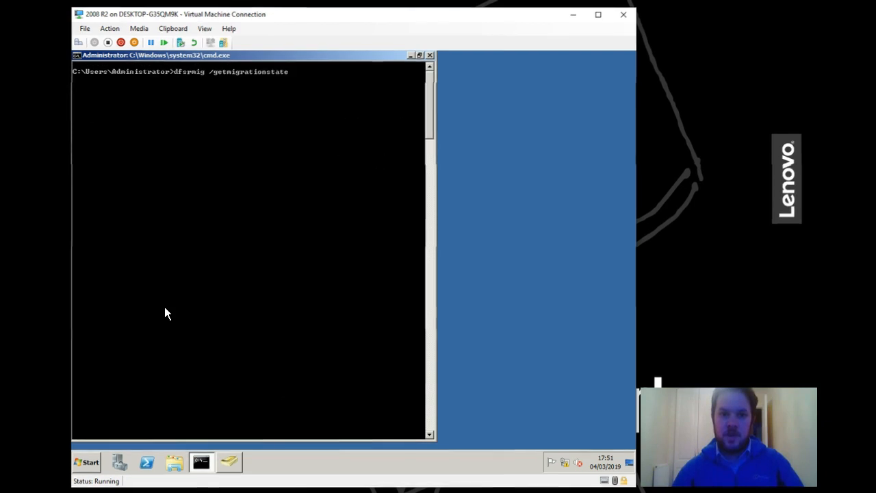
Step: Confirm all DCs reached Prepared and review the dfsrmig state numbers
{"action": "key", "text": "Return"}
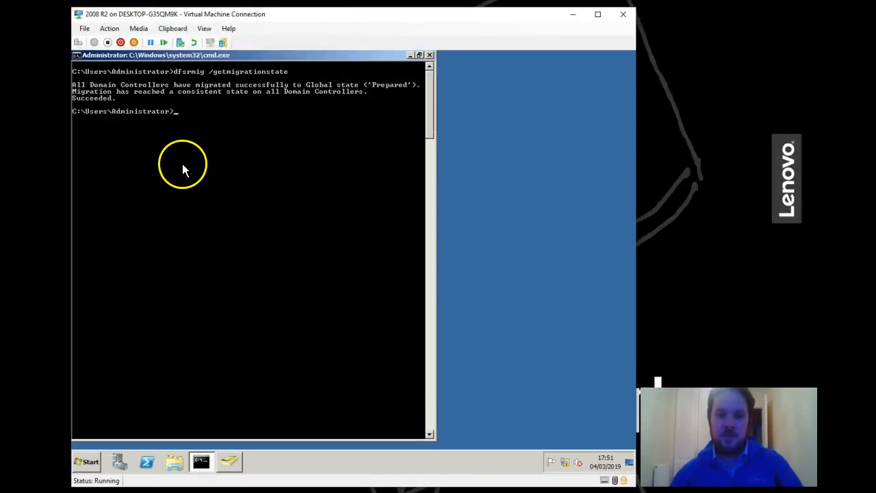
{"action": "mouse_move", "coordinate": [303, 91]}
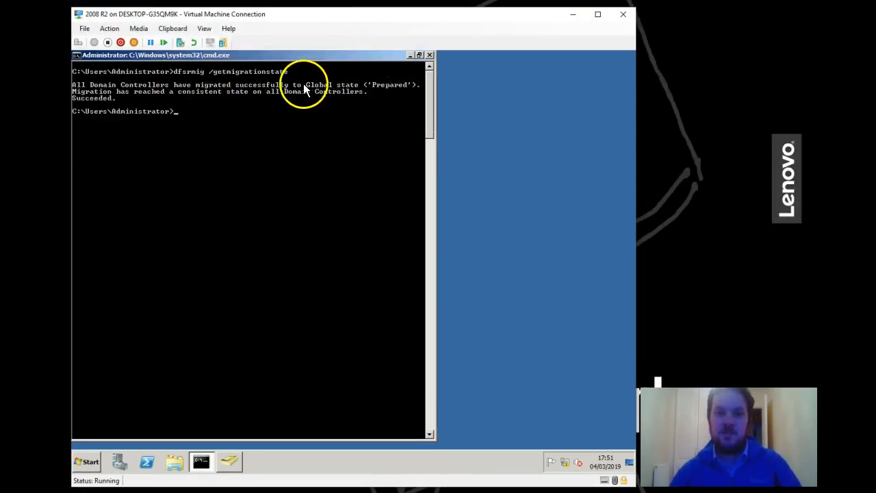
{"action": "mouse_move", "coordinate": [370, 140]}
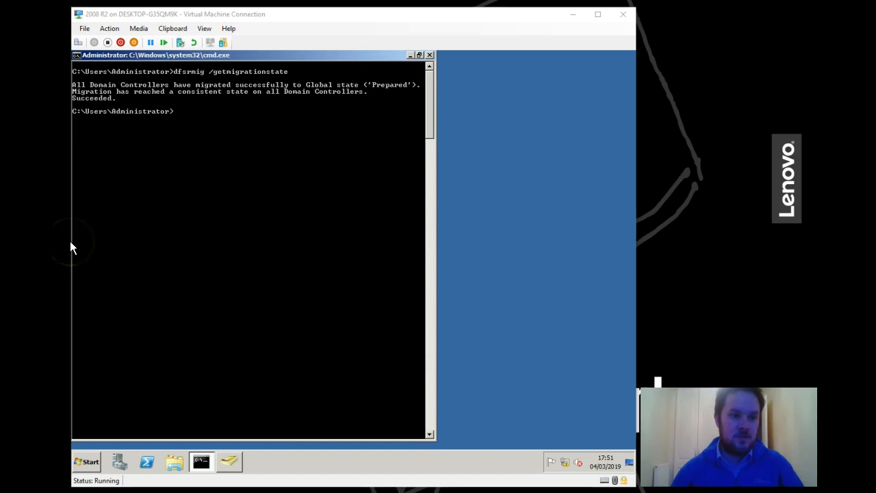
{"action": "mouse_move", "coordinate": [177, 252]}
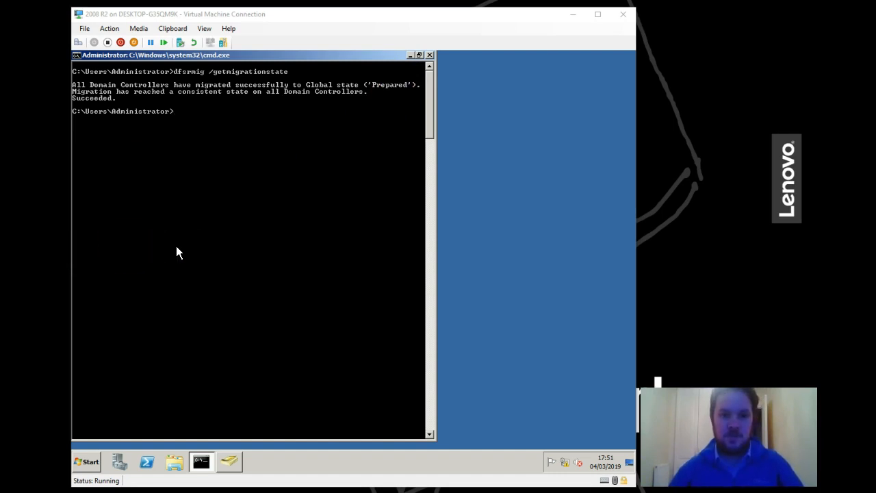
{"action": "type", "text": "dfsrmi"}
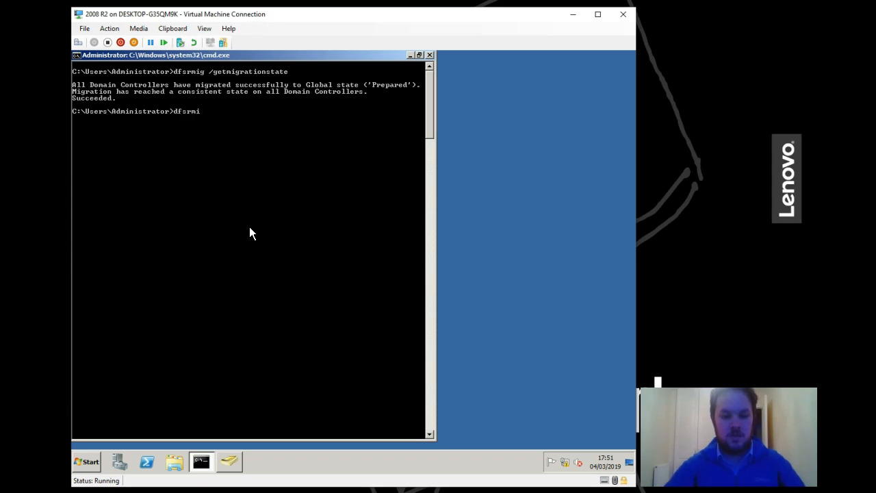
{"action": "key", "text": "Return"}
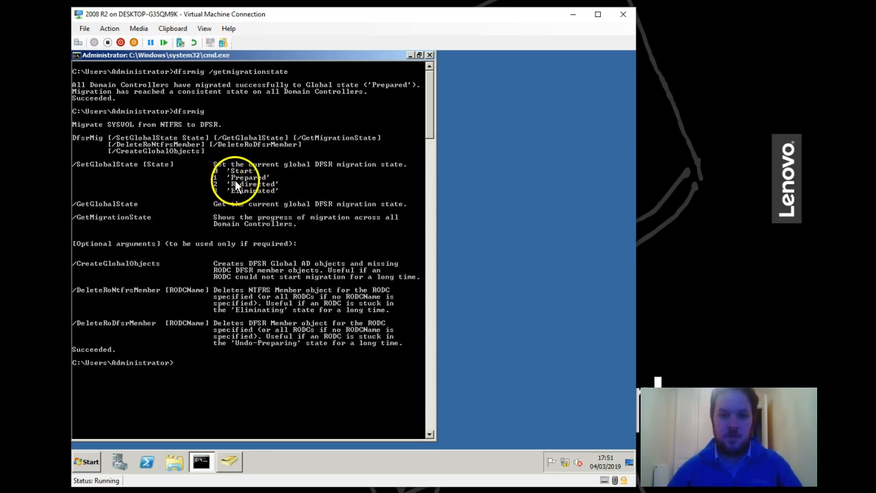
Step: Set the DFSR global migration state to Redirected with dfsrmig /setglobalstate 2
{"action": "type", "text": "dfsrmig /setglobalstate 2"}
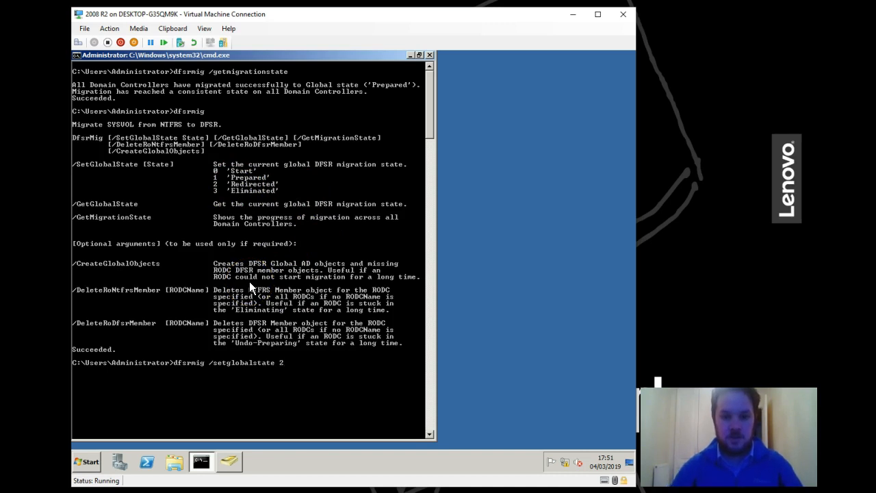
{"action": "key", "text": "Return"}
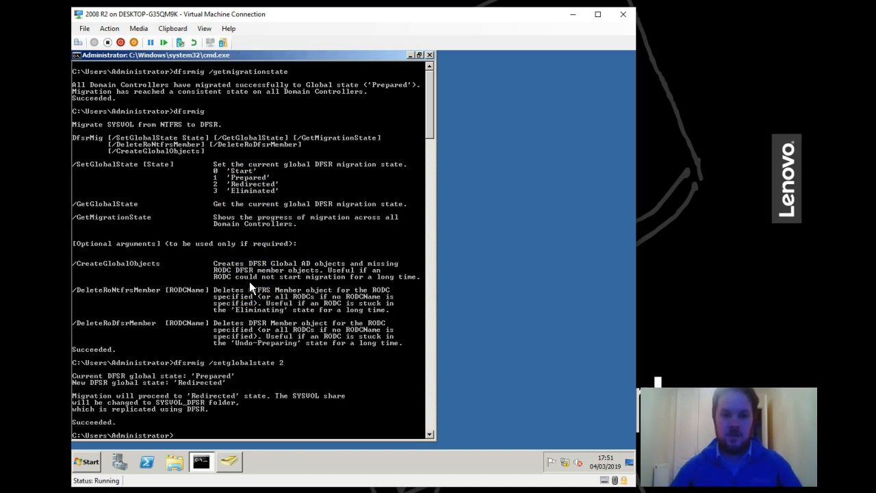
Step: Browse Windows Explorer to Local Disk (C:) > Windows
{"action": "left_click", "coordinate": [173, 461]}
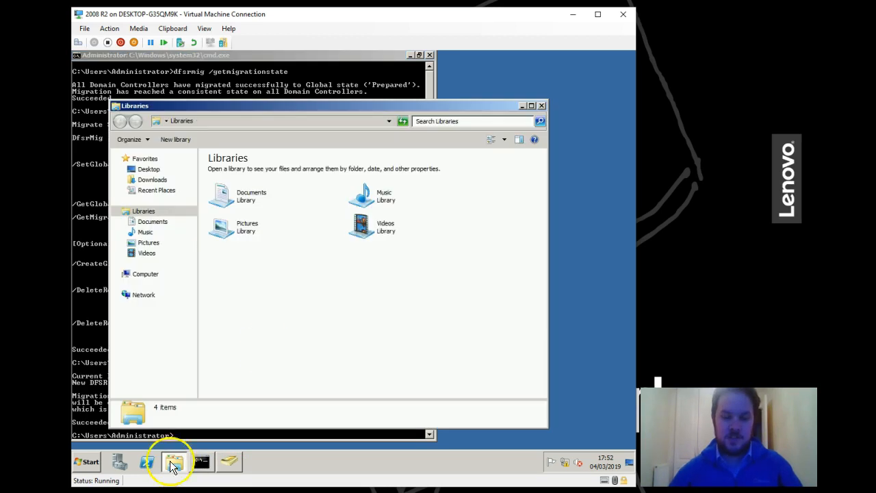
{"action": "left_click", "coordinate": [145, 274]}
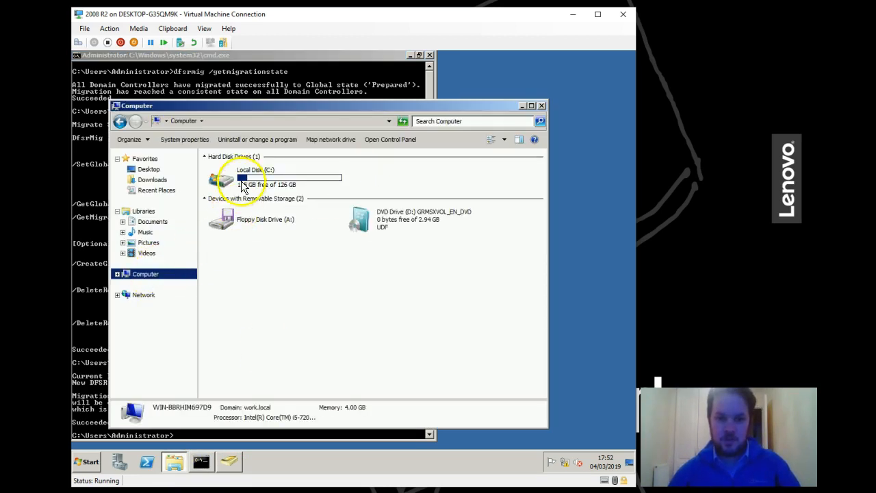
{"action": "double_click", "coordinate": [244, 179]}
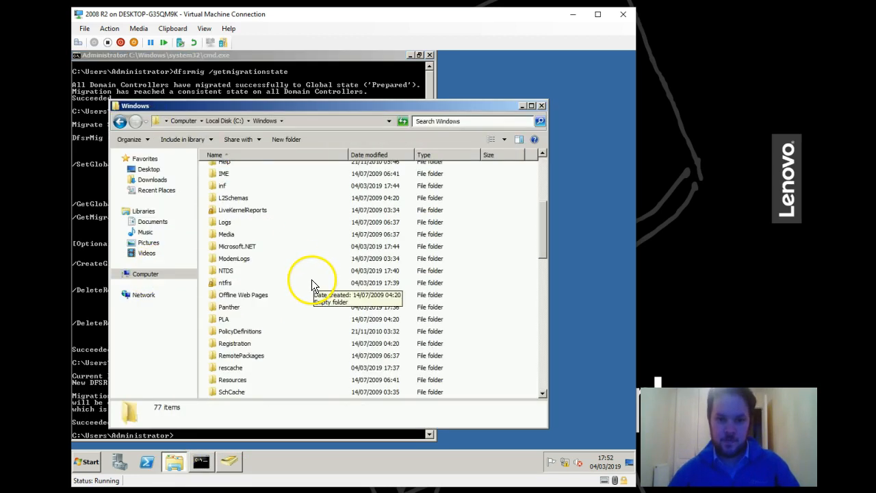
Step: Locate the SYSVOL and new SYSVOL_DFSR folders in the Windows folder
{"action": "scroll", "scroll_direction": "down", "scroll_amount": 3}
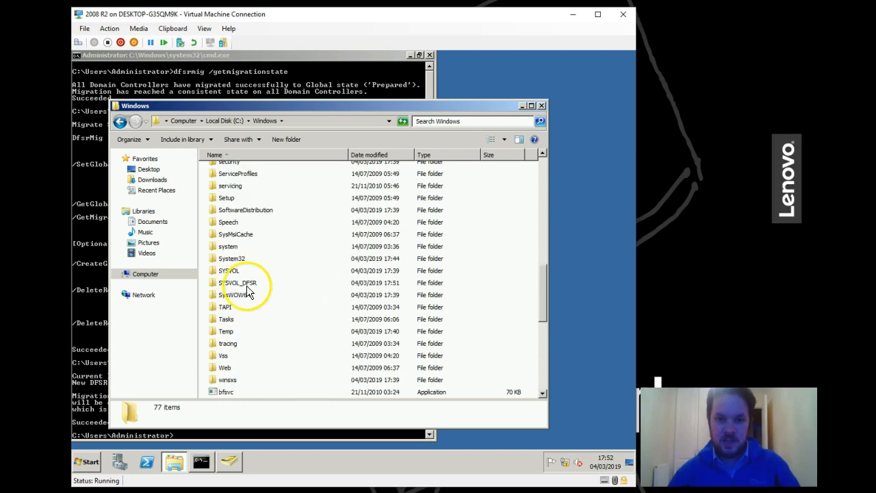
{"action": "mouse_move", "coordinate": [271, 115]}
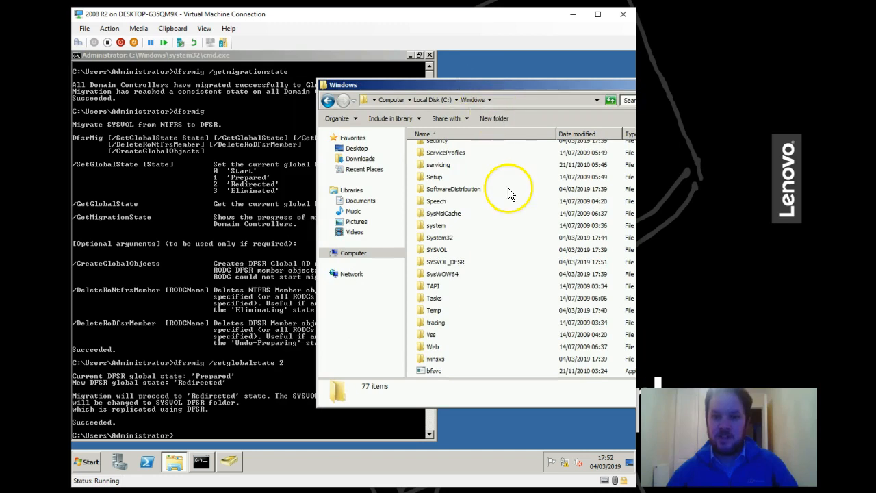
{"action": "mouse_move", "coordinate": [454, 265]}
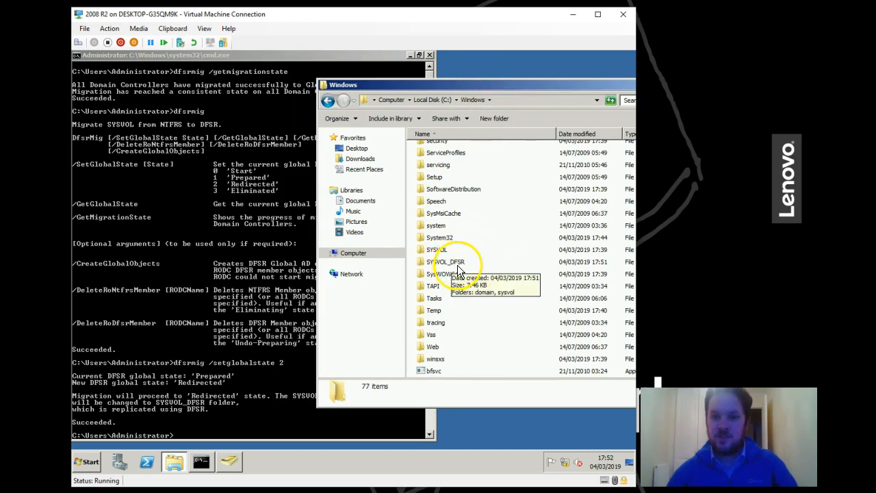
{"action": "mouse_move", "coordinate": [236, 284]}
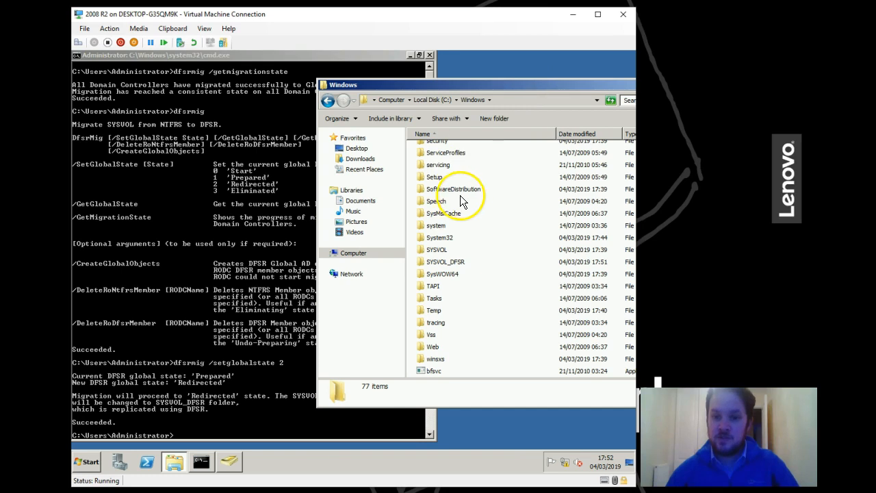
{"action": "left_click", "coordinate": [437, 249]}
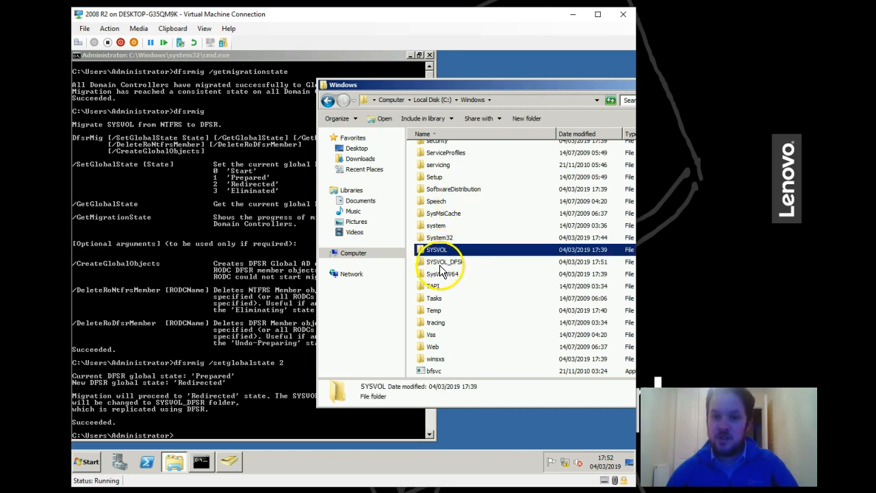
{"action": "left_click", "coordinate": [444, 261]}
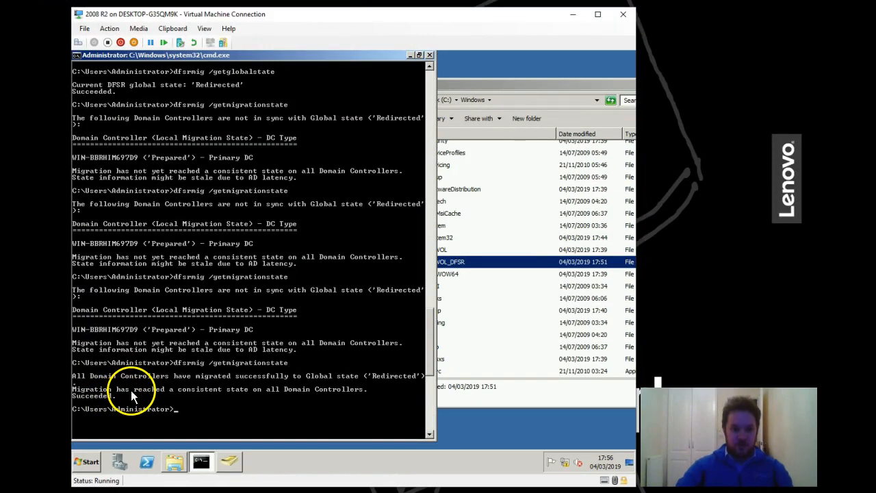
{"action": "mouse_move", "coordinate": [304, 396]}
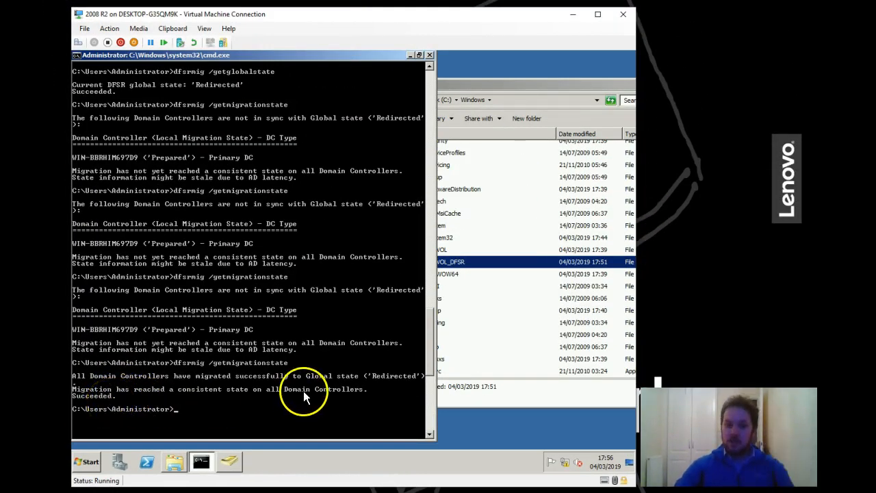
{"action": "mouse_move", "coordinate": [397, 384]}
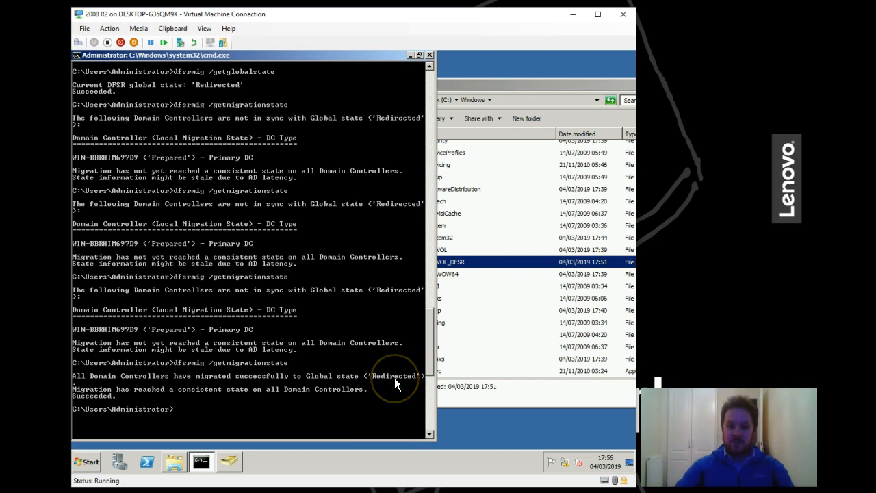
Step: Set the DFSR global migration state to Eliminated with dfsrmig /setglobalstate 3
{"action": "type", "text": "dfsrmig /getmigrationstate"}
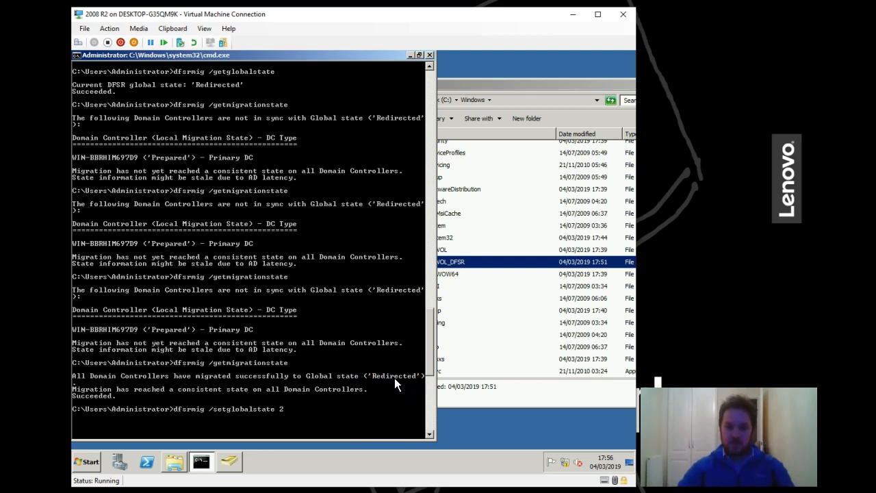
{"action": "type", "text": "3"}
{"action": "type", "text": "dfsrmig"}
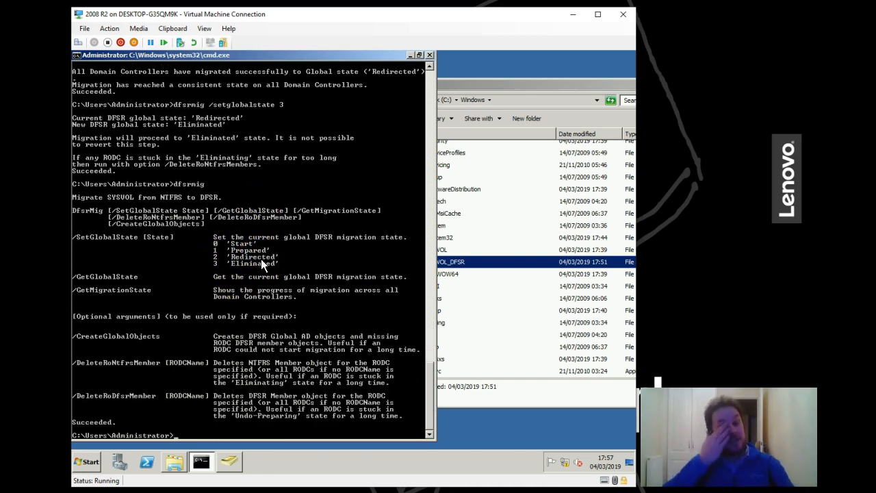
{"action": "mouse_move", "coordinate": [476, 377]}
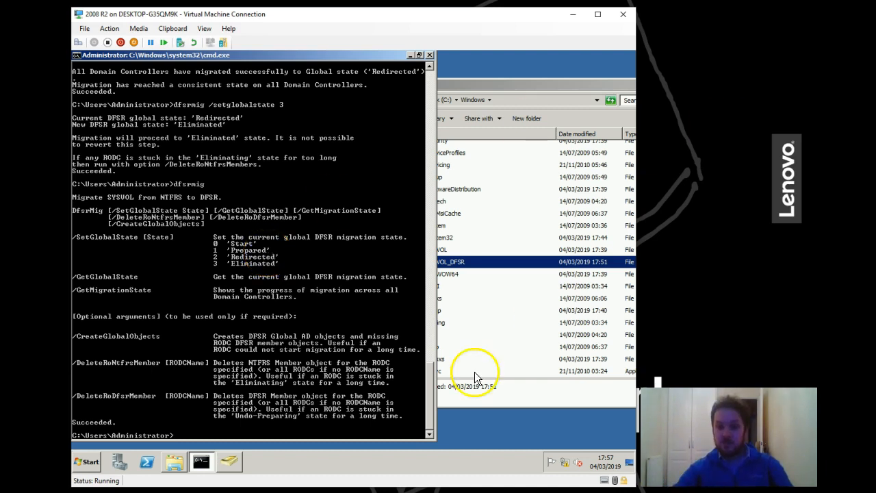
Step: Bring up the Services console and locate File Replication Service, still started and automatic
{"action": "left_click", "coordinate": [88, 461]}
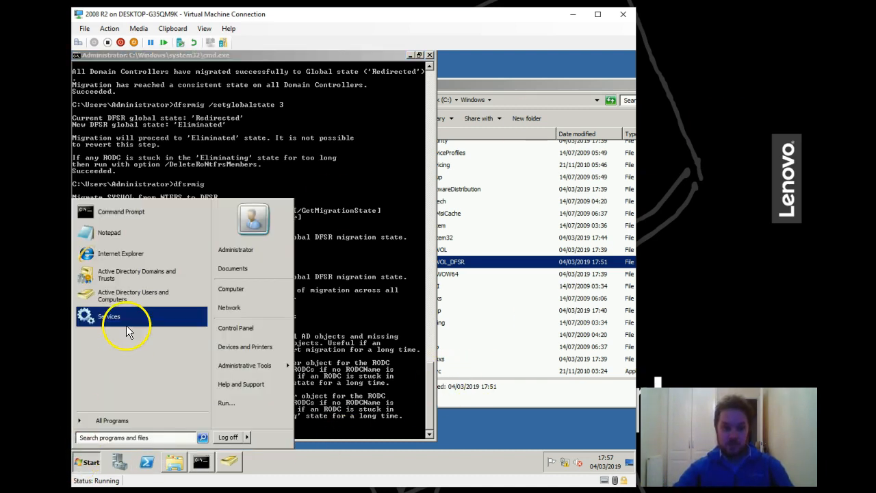
{"action": "left_click", "coordinate": [109, 316]}
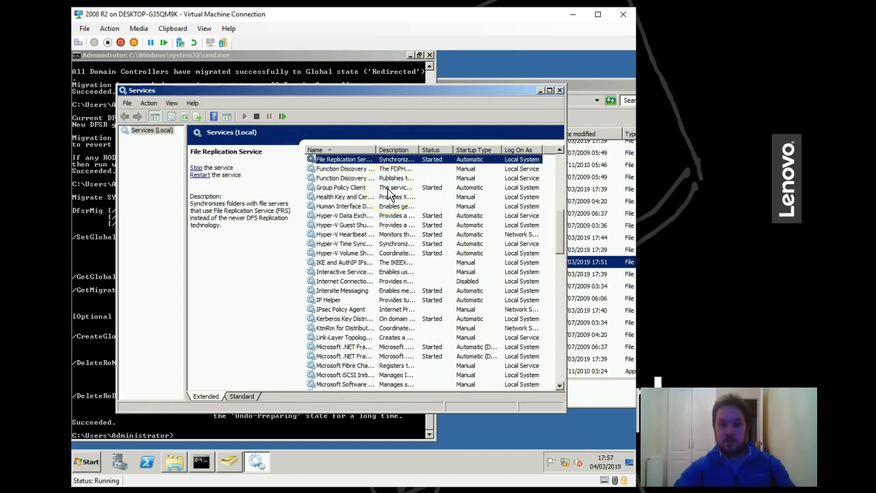
{"action": "left_click_drag", "start_coordinate": [381, 149], "coordinate": [425, 149]}
{"action": "type", "text": "dfsrmig /getmigrationstate"}
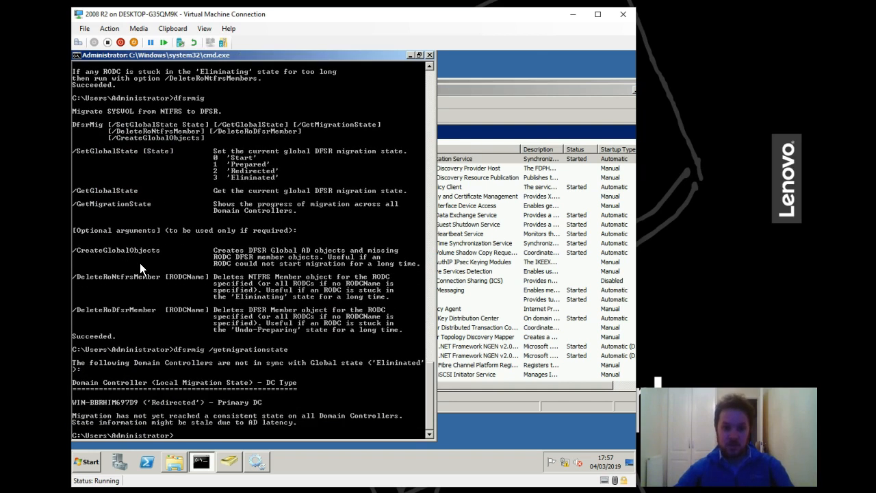
{"action": "mouse_move", "coordinate": [227, 264]}
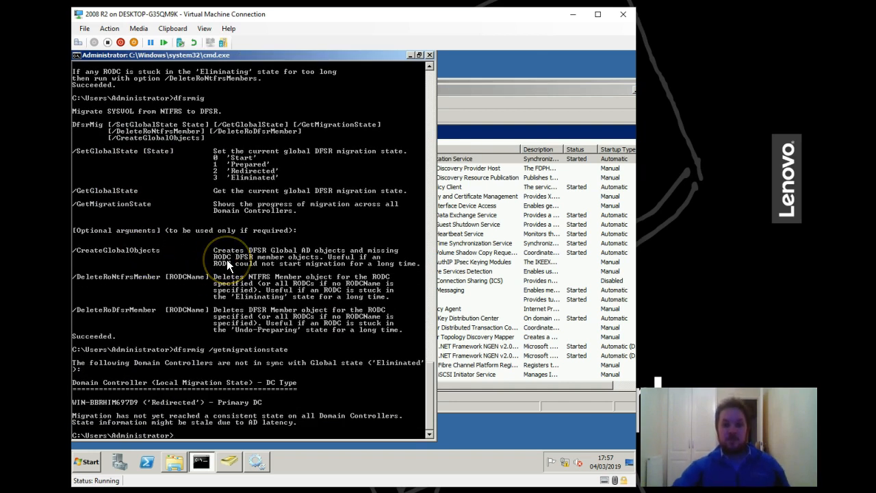
{"action": "mouse_move", "coordinate": [504, 126]}
{"action": "type", "text": "dfsrmig /getmigrationstate"}
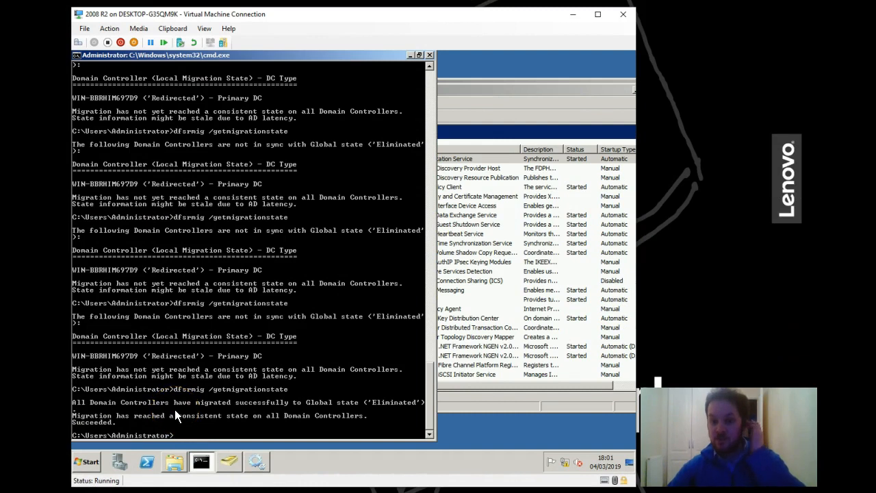
{"action": "mouse_move", "coordinate": [102, 425]}
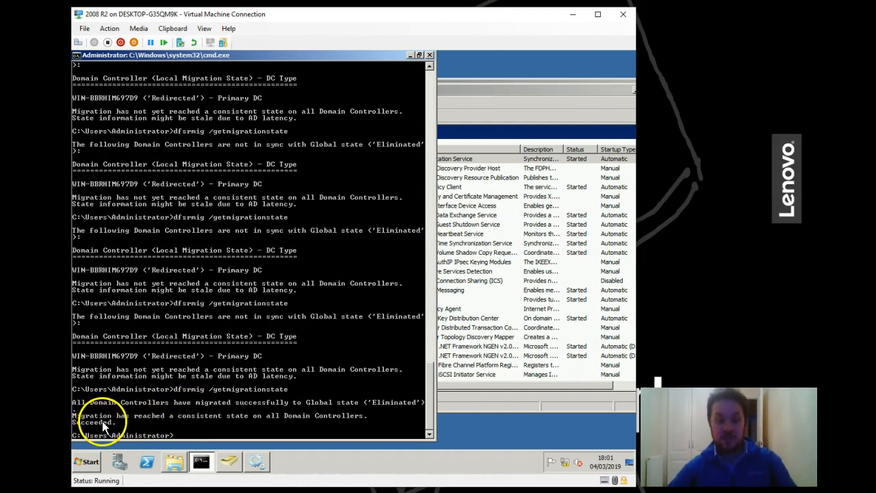
{"action": "mouse_move", "coordinate": [422, 65]}
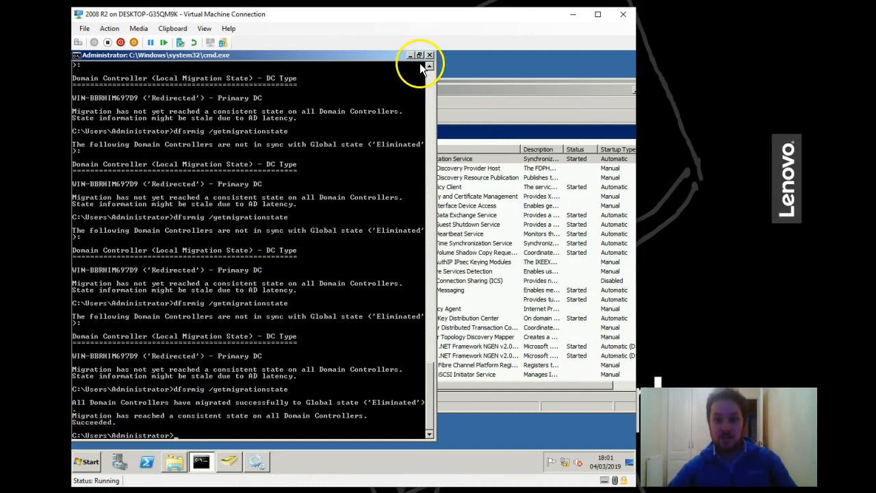
Step: Confirm File Replication Service shows Disabled, then close cmd and the Services console
{"action": "left_click", "coordinate": [430, 55]}
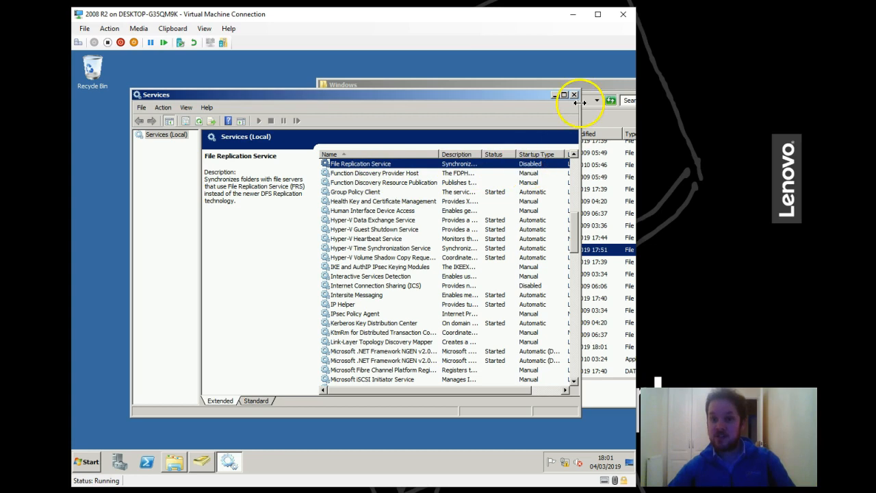
{"action": "left_click", "coordinate": [574, 94]}
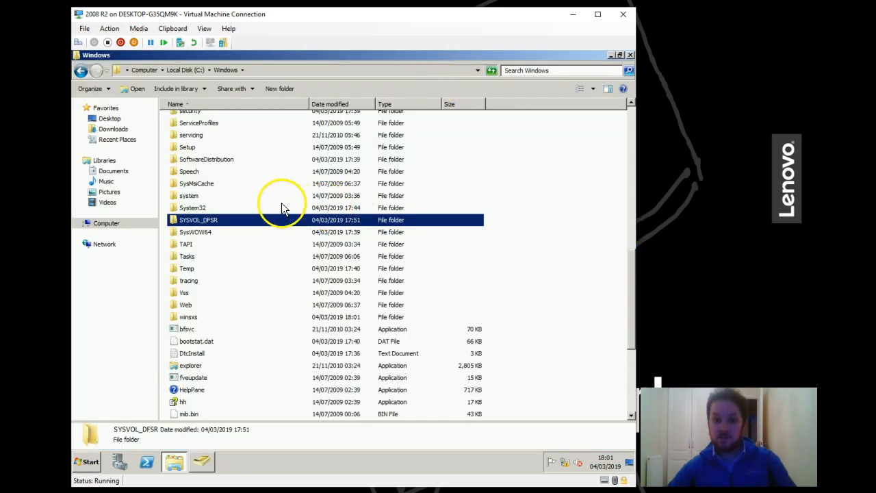
Step: Verify only SYSVOL_DFSR remains under the Windows folder, then close Explorer to the desktop
{"action": "scroll", "scroll_direction": "up", "scroll_amount": 3}
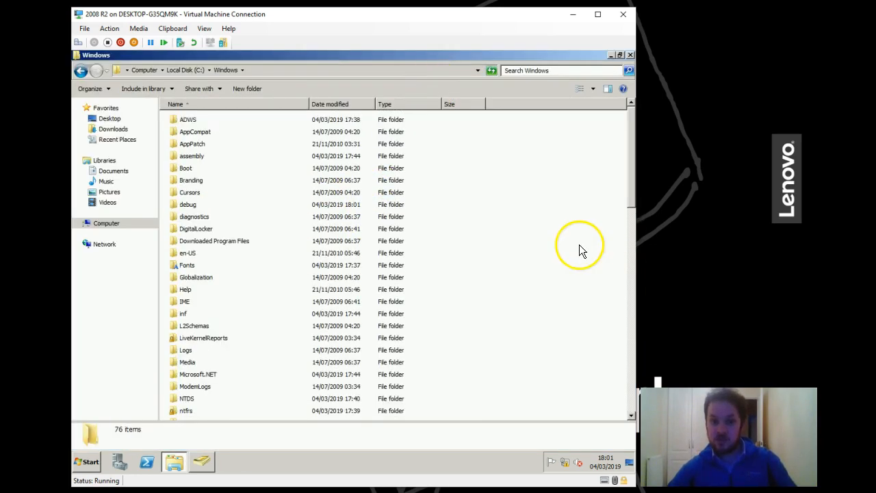
{"action": "scroll", "scroll_direction": "down", "scroll_amount": 3}
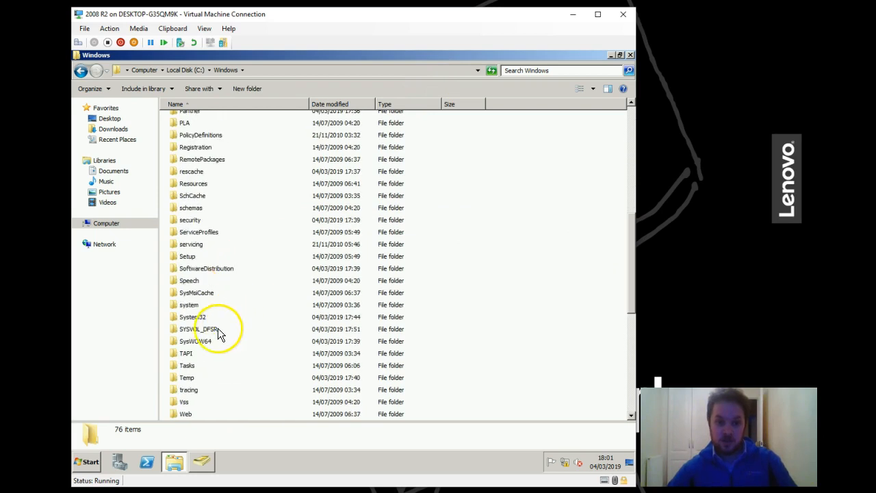
{"action": "left_click", "coordinate": [199, 329]}
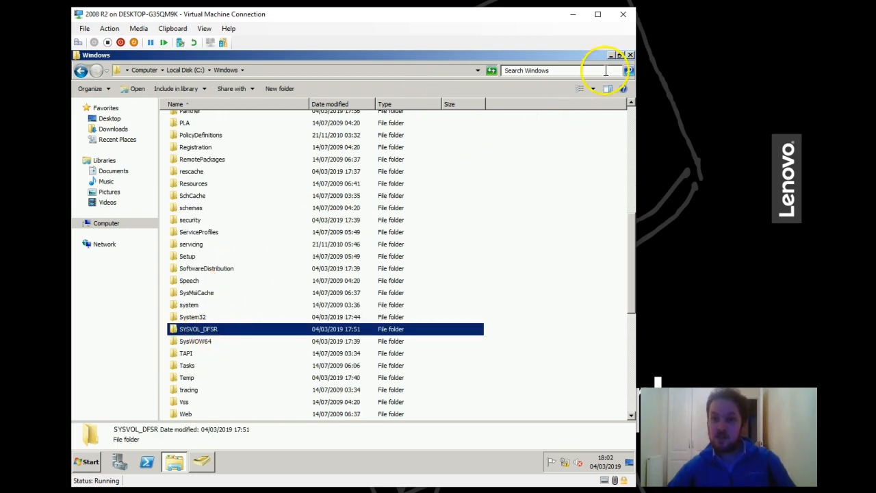
{"action": "left_click", "coordinate": [630, 55]}
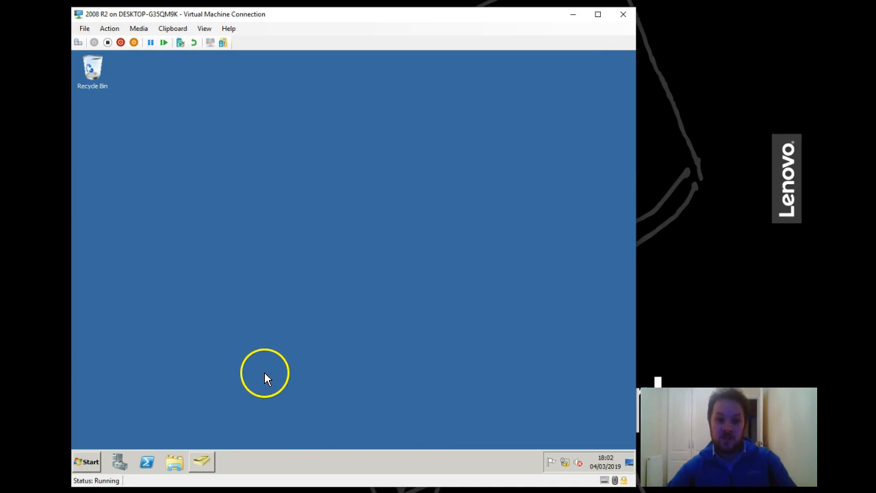